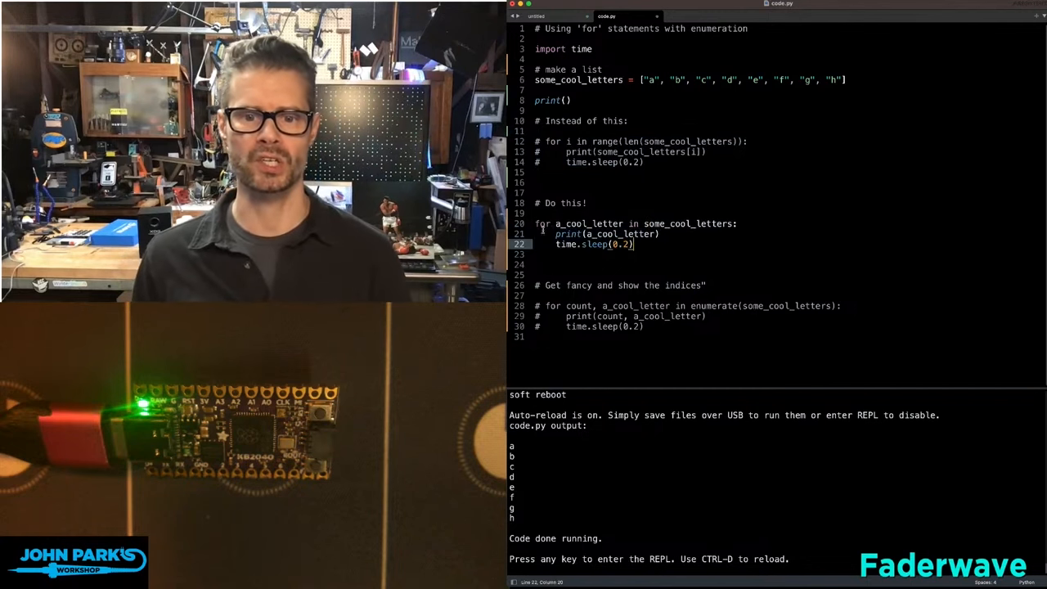
Step: Highlight the loop variable a_cool_letter in the plain for-loop by double-clicking
double_click(588, 223)
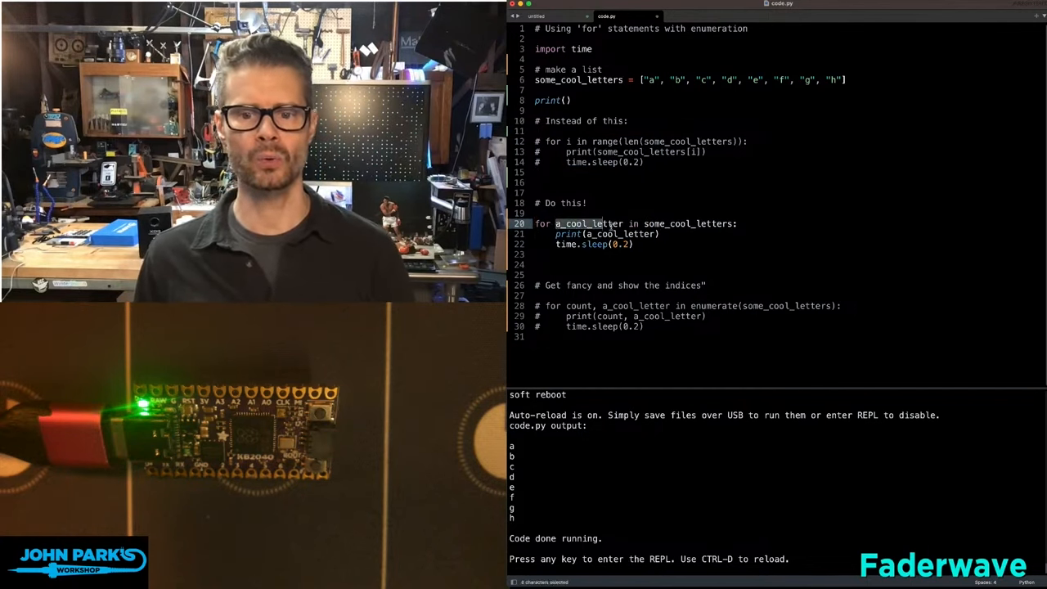
double_click(683, 224)
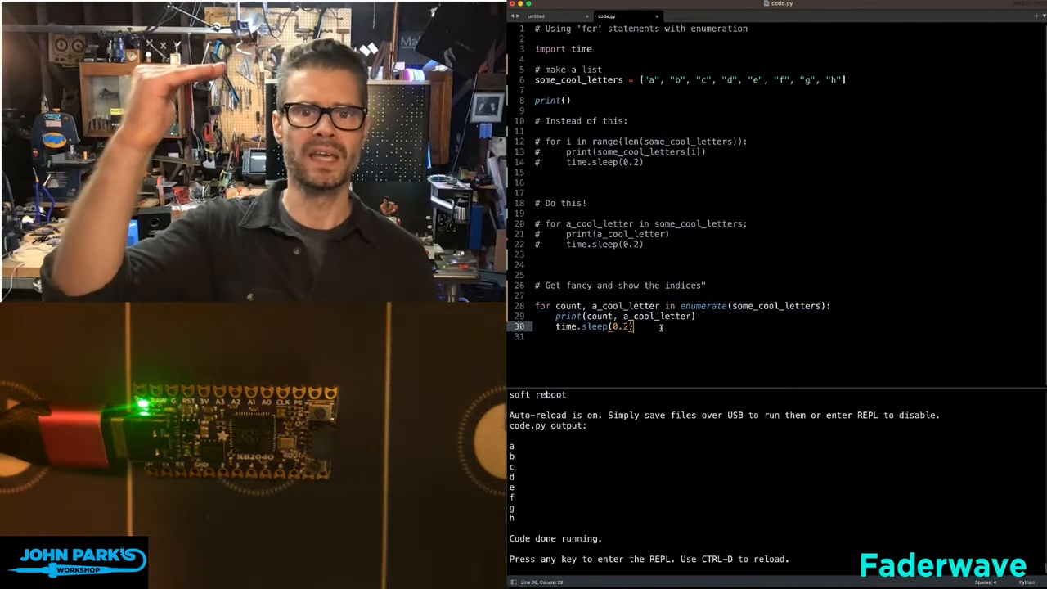
double_click(568, 306)
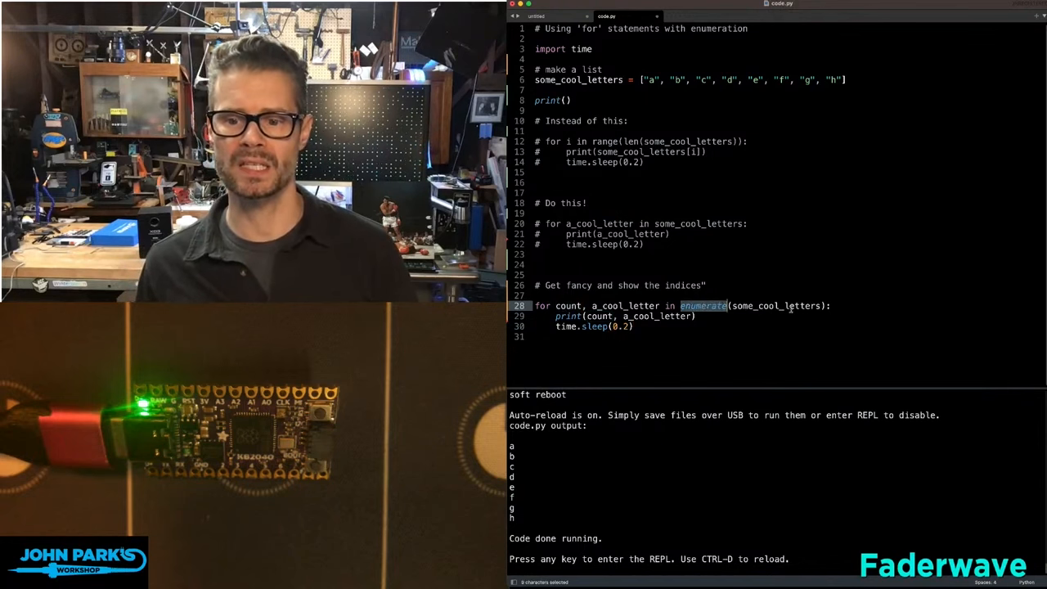
click(568, 305)
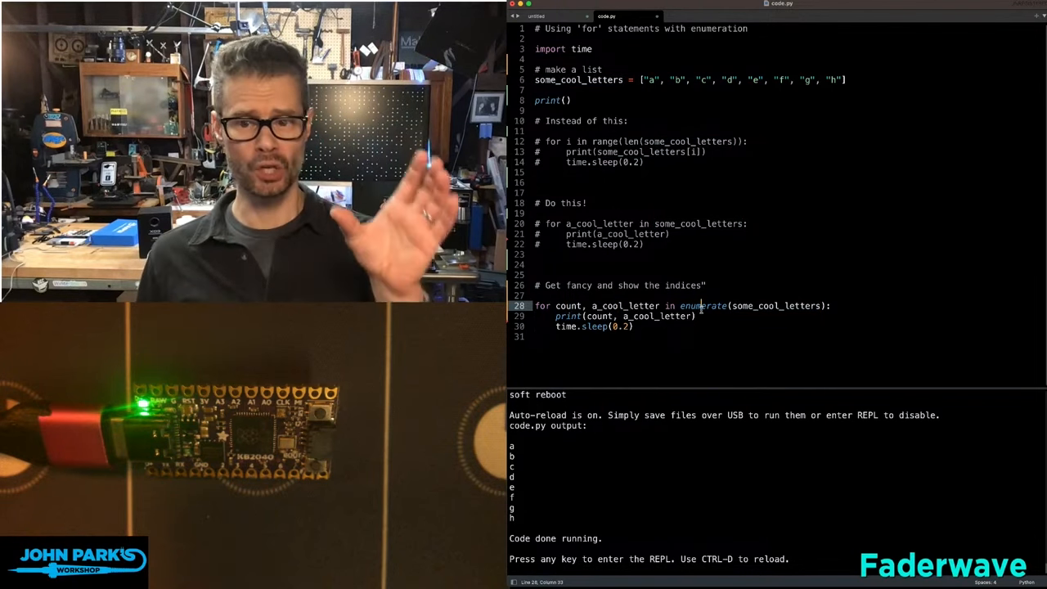
double_click(776, 305)
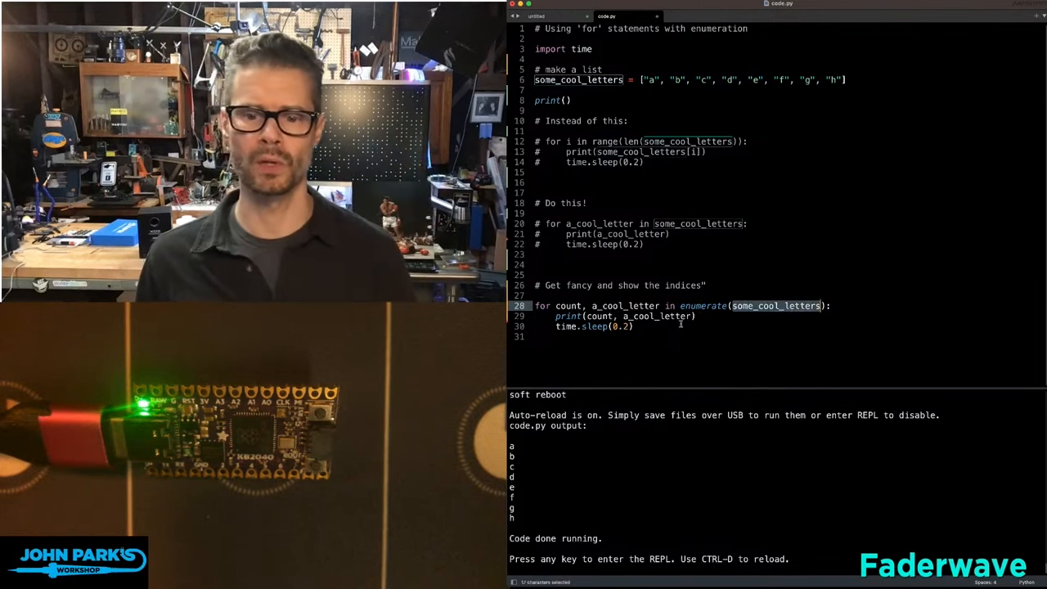